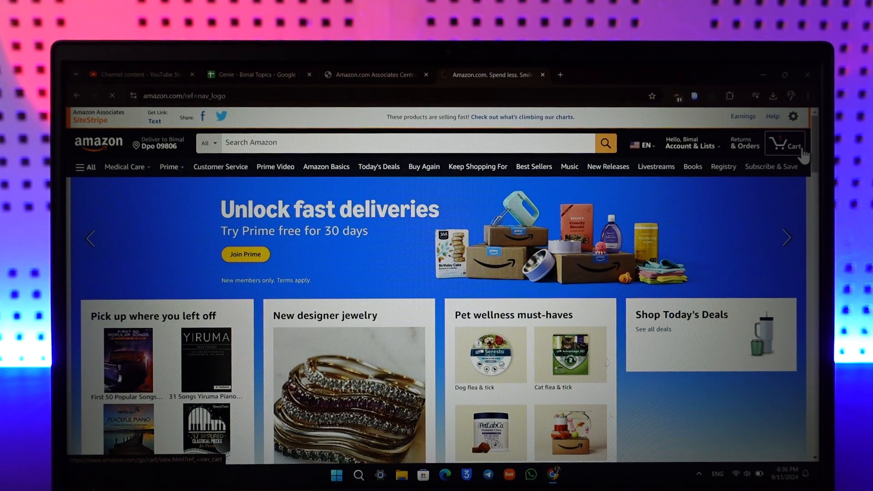
- Open the shopping cart containing the Yiruma piano book at $33.90
{"action": "left_click", "coordinate": [786, 144]}
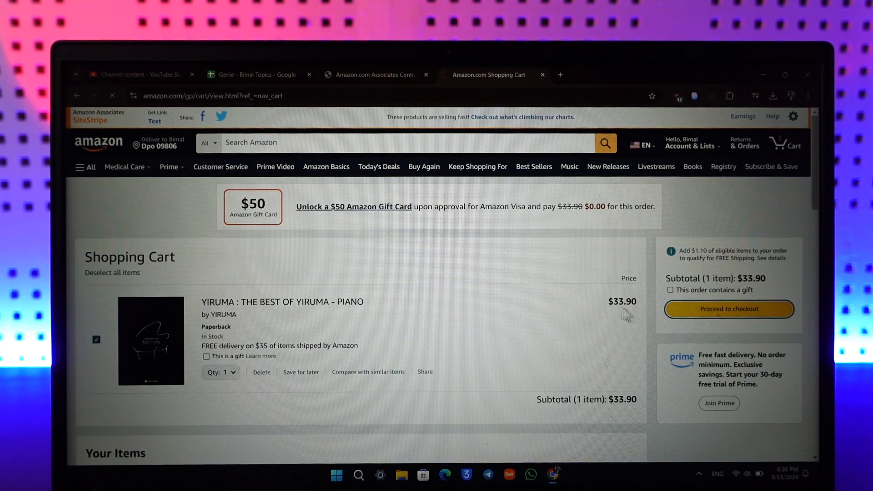
- Proceed to checkout and stay on the payment page for the $33.90 order
{"action": "left_click", "coordinate": [729, 310]}
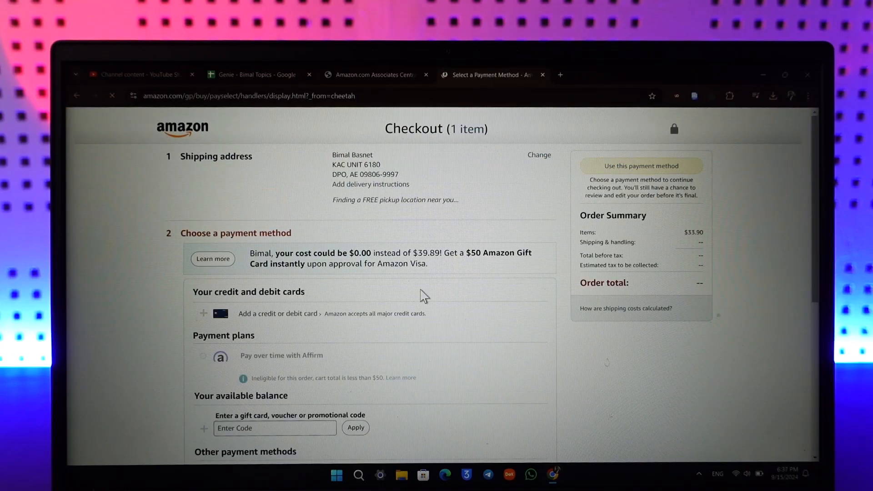
{"action": "scroll", "scroll_direction": "down", "scroll_amount": 3}
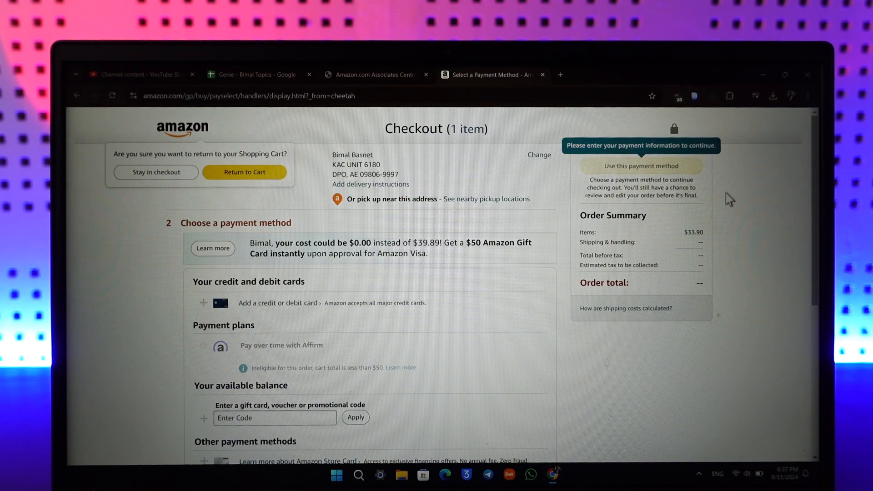
{"action": "left_click", "coordinate": [251, 96]}
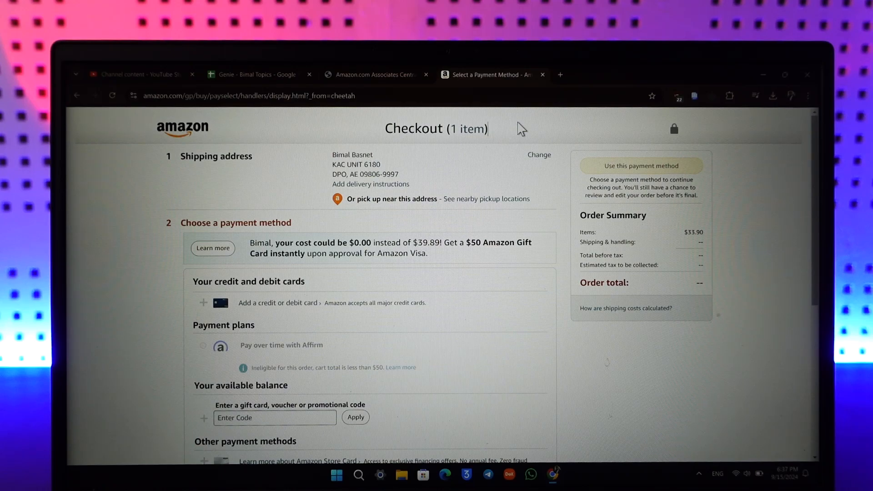
- Review other payment methods and focus the gift card Enter Code box
{"action": "scroll", "scroll_direction": "down", "scroll_amount": 3}
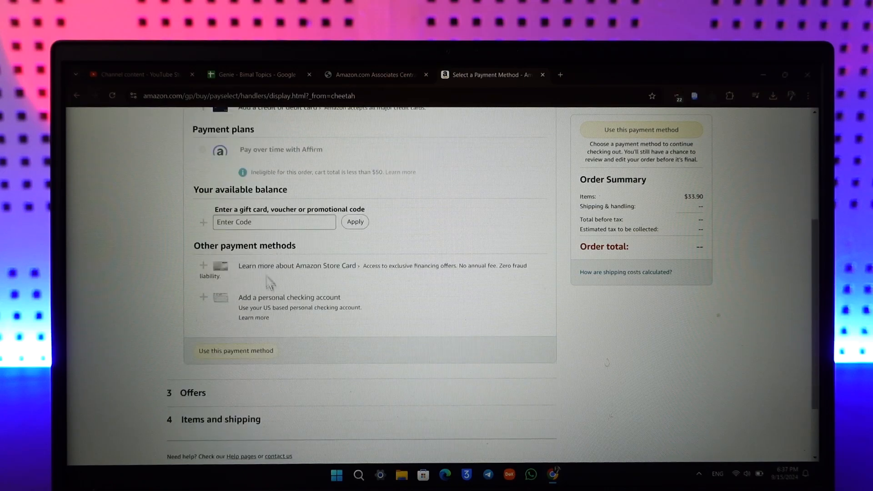
{"action": "left_click", "coordinate": [274, 222]}
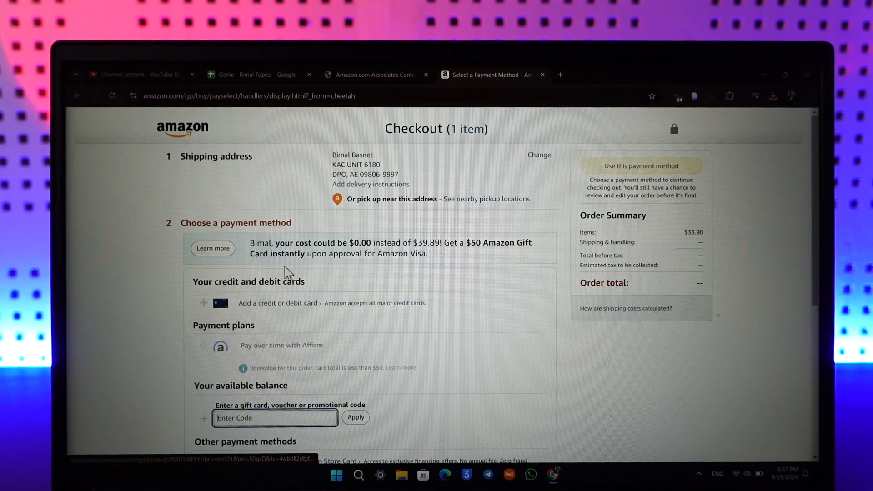
{"action": "mouse_move", "coordinate": [265, 311]}
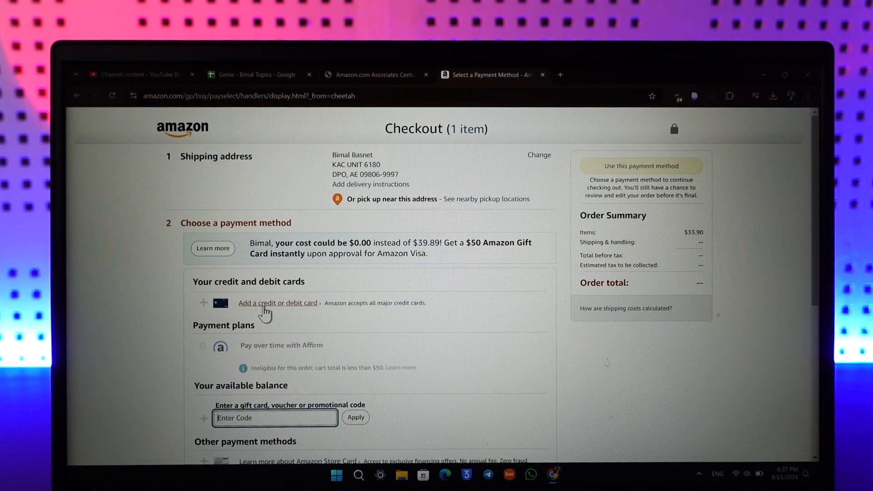